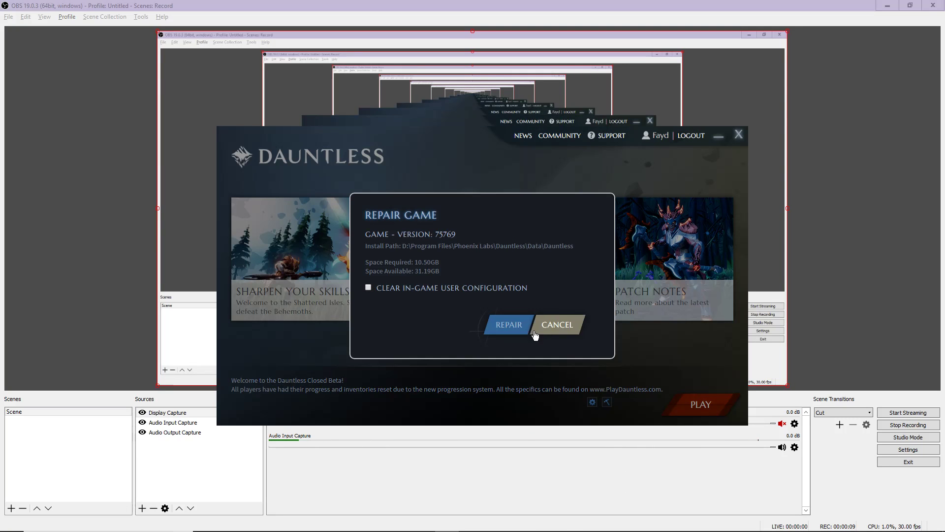
- Dismiss the Repair prompt, leave launcher Settings and start Dauntless with Play
left_click(556, 323)
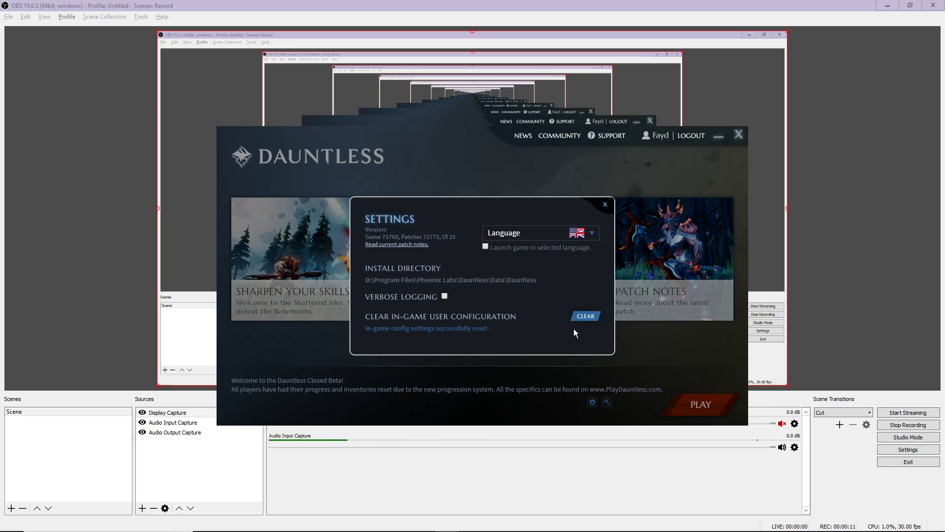
left_click(606, 205)
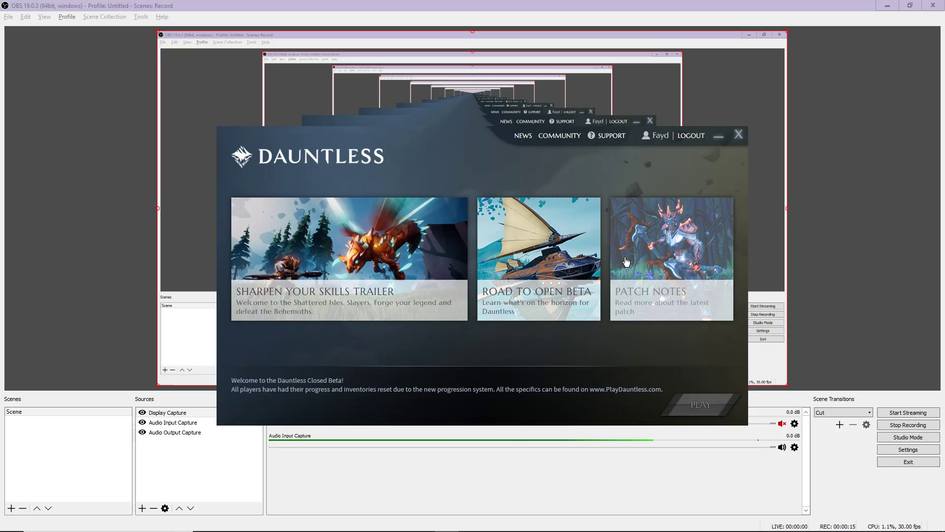
left_click(700, 404)
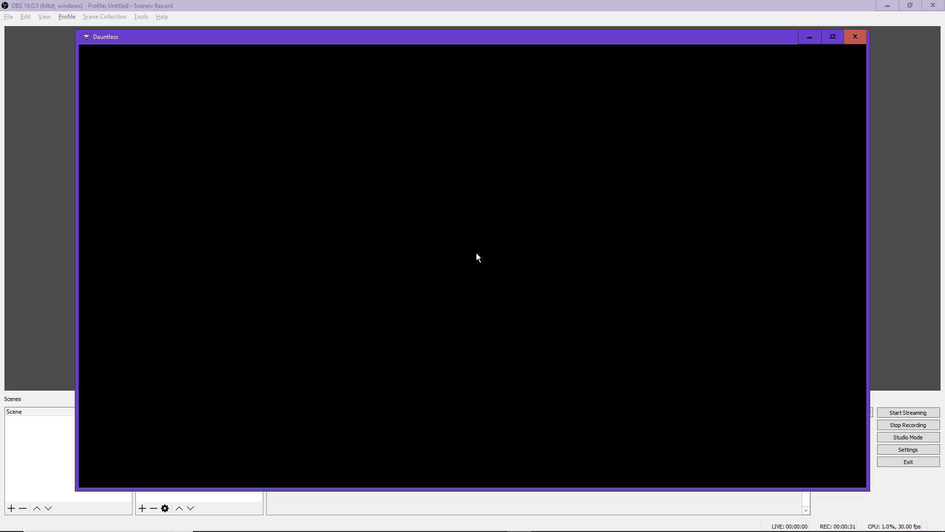
mouse_move(494, 236)
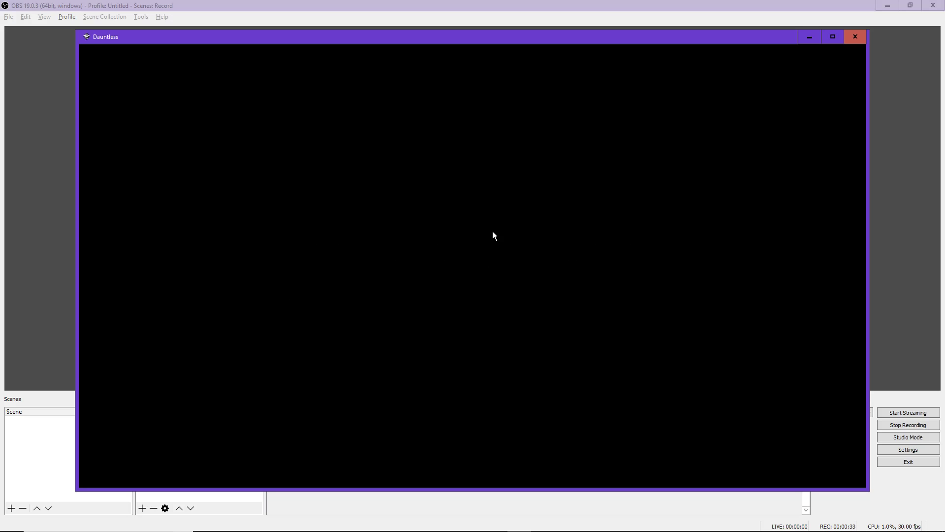
mouse_move(495, 238)
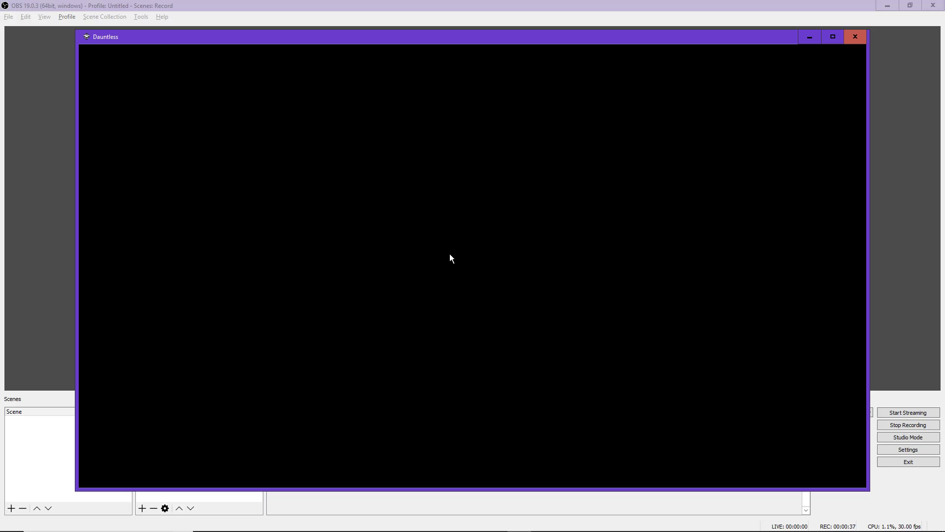
mouse_move(488, 242)
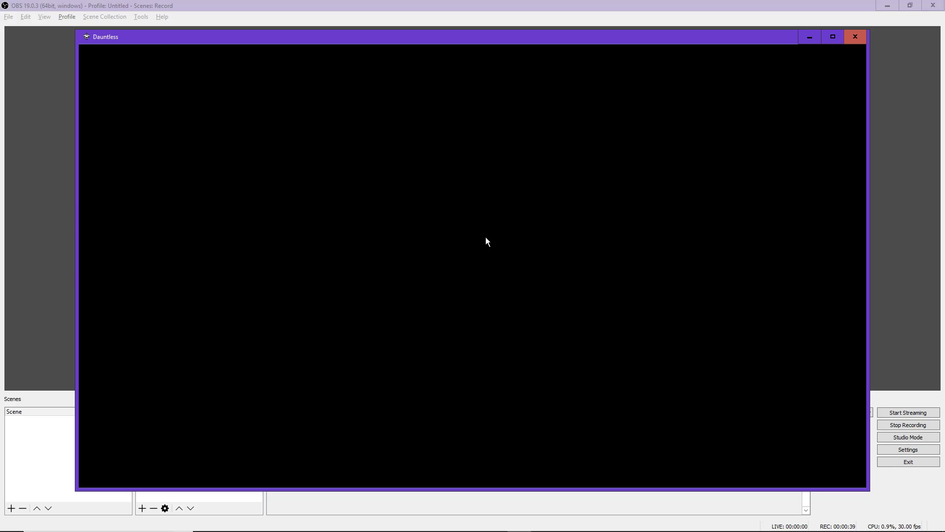
mouse_move(455, 257)
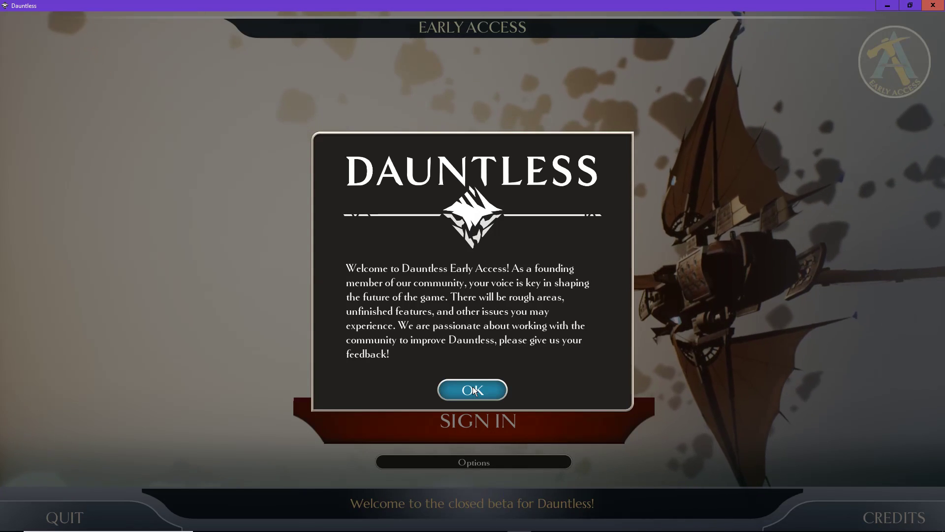
- Acknowledge the Early Access welcome notice with OK to reach the title screen
left_click(472, 390)
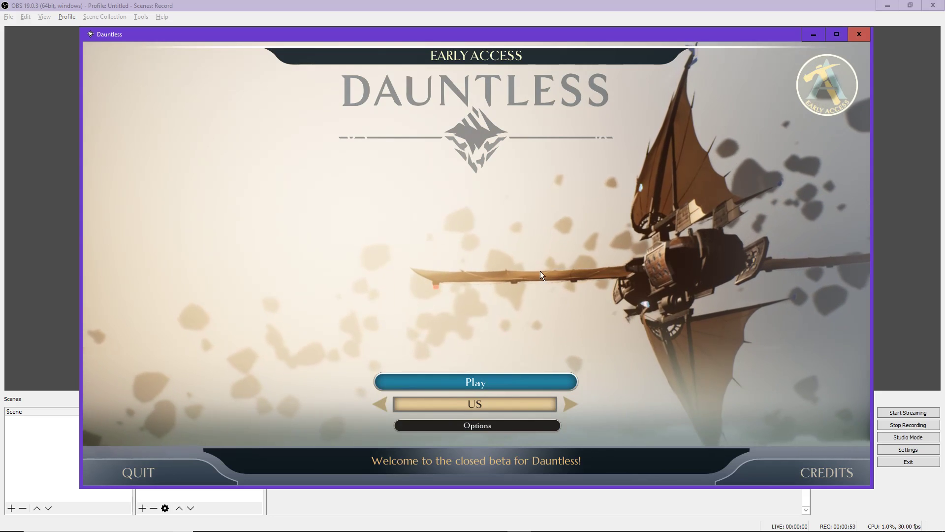
- Start playing on the US region and enter the city
left_click(475, 382)
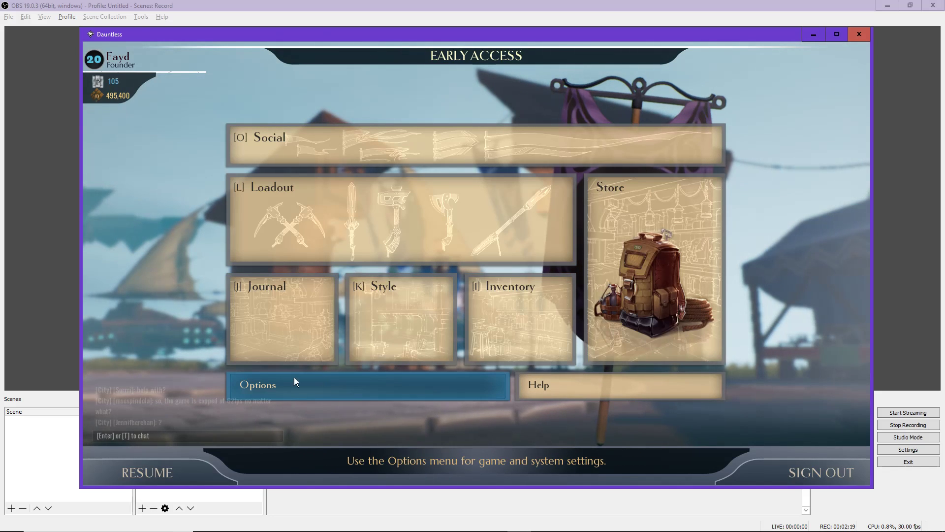
mouse_move(327, 390)
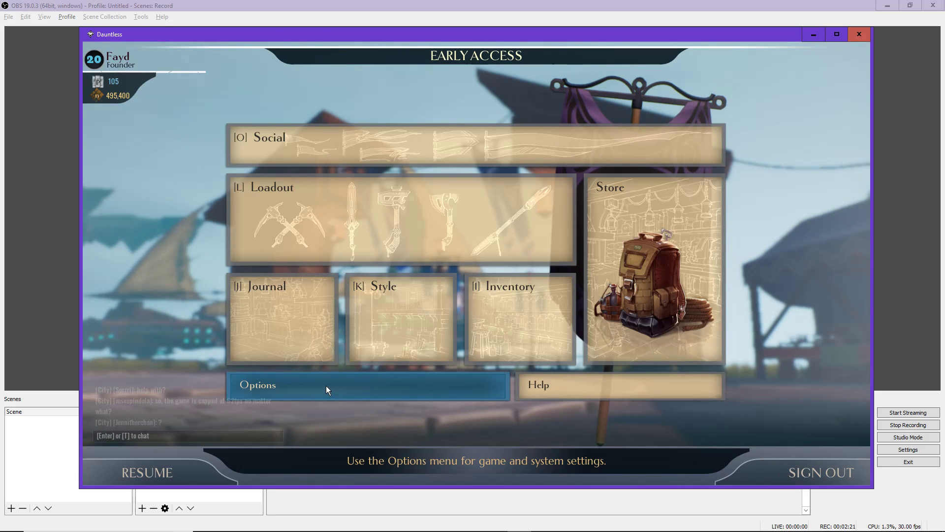
- In Video options, cycle the display mode to Windowed Borderless at 1920x1080
left_click(368, 385)
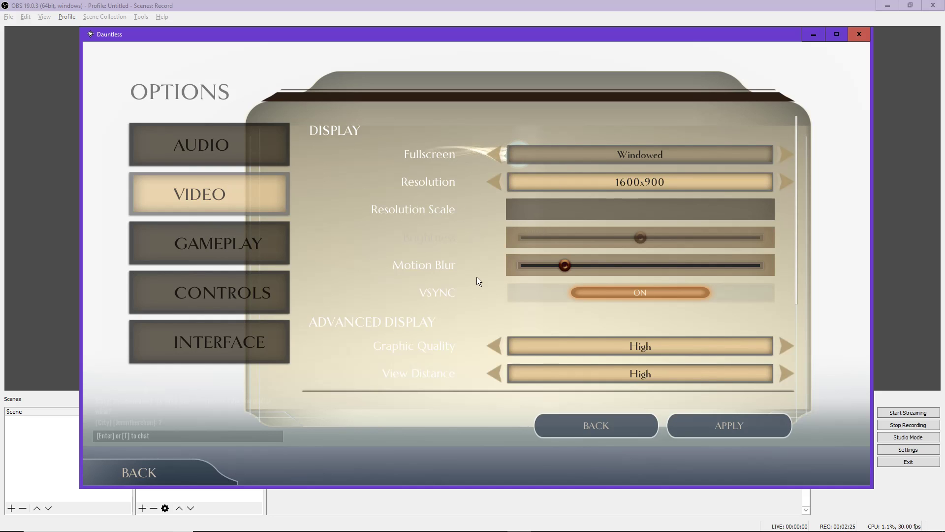
scroll("down", 3)
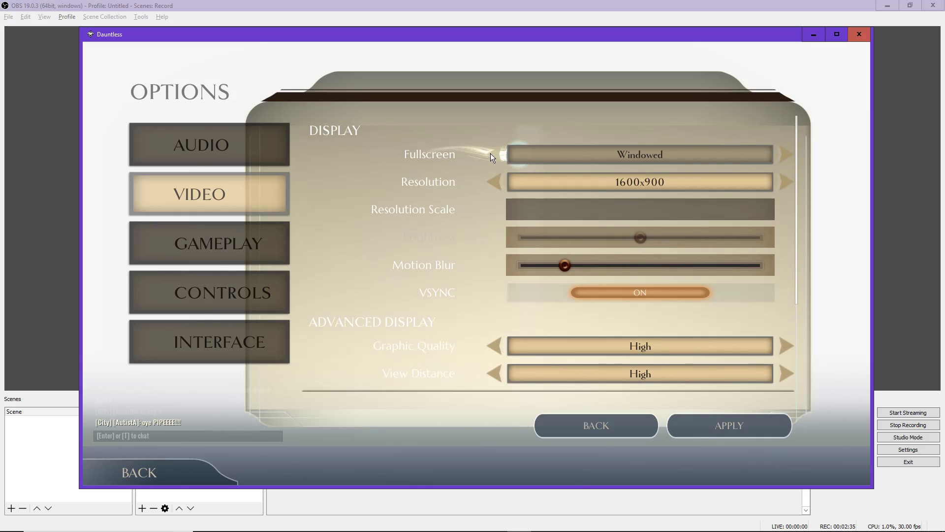
left_click(786, 155)
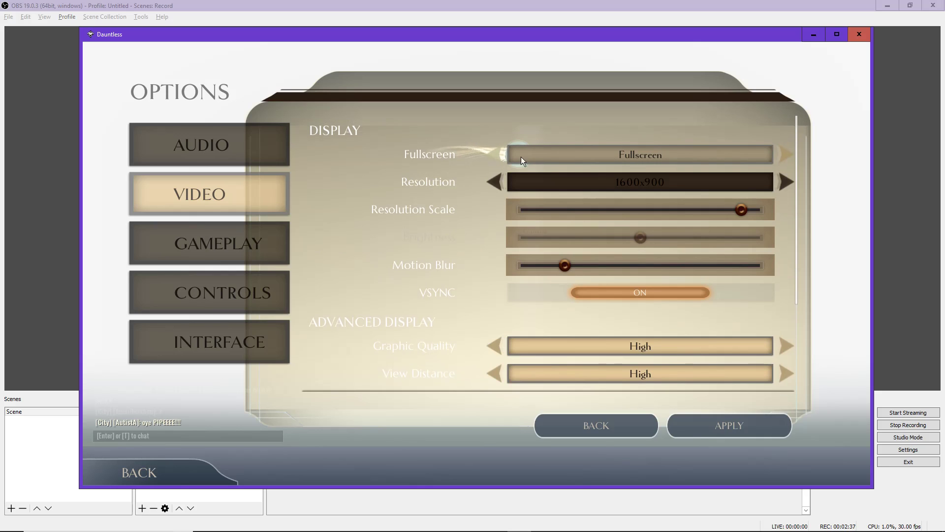
left_click(493, 155)
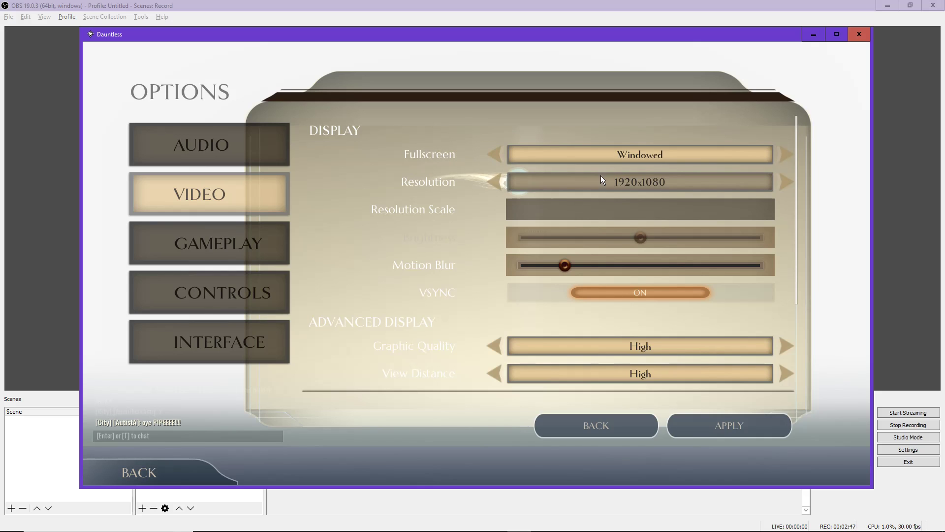
left_click(493, 154)
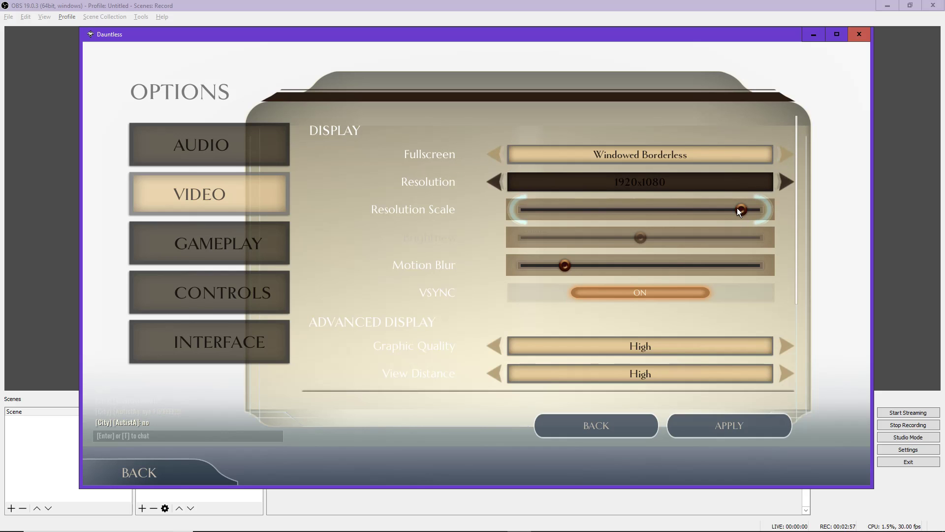
- Maximize the Resolution Scale, glance at Audio, return to the game and reopen the menu
left_click_drag(740, 210, 764, 210)
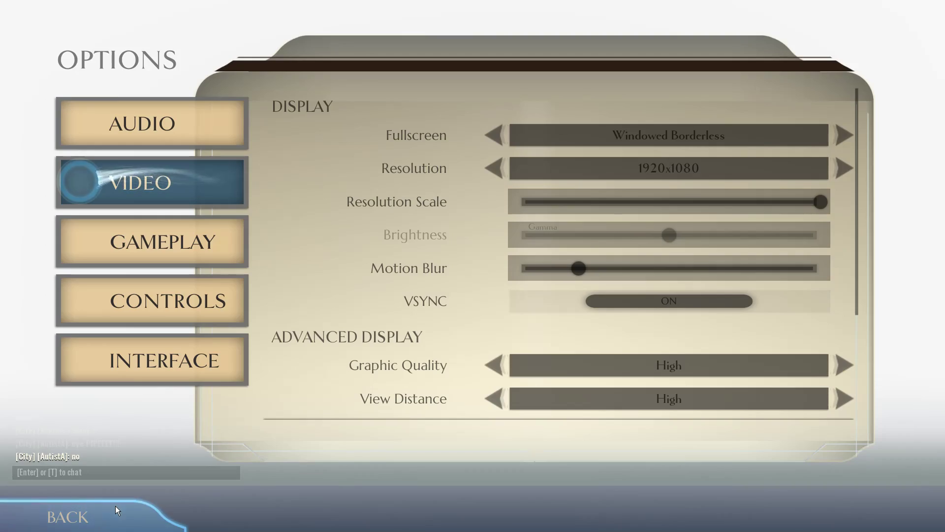
left_click(68, 517)
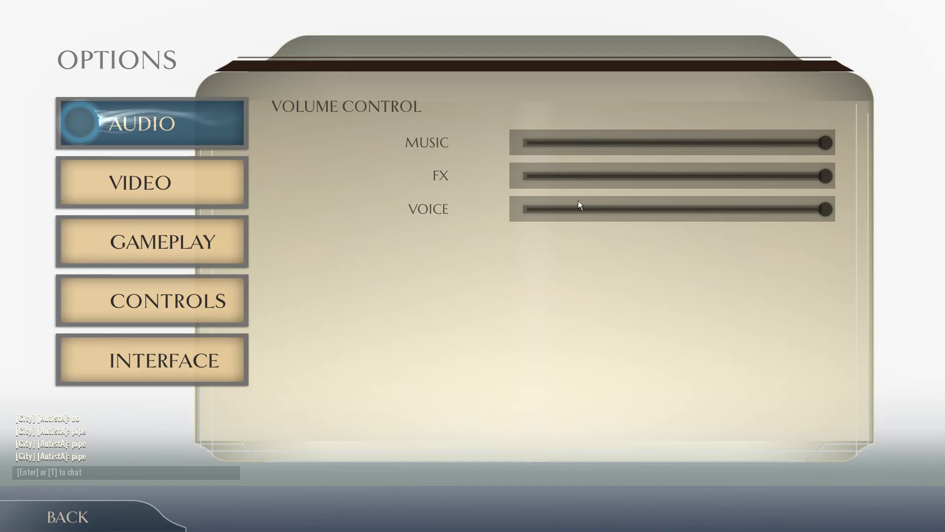
left_click(152, 182)
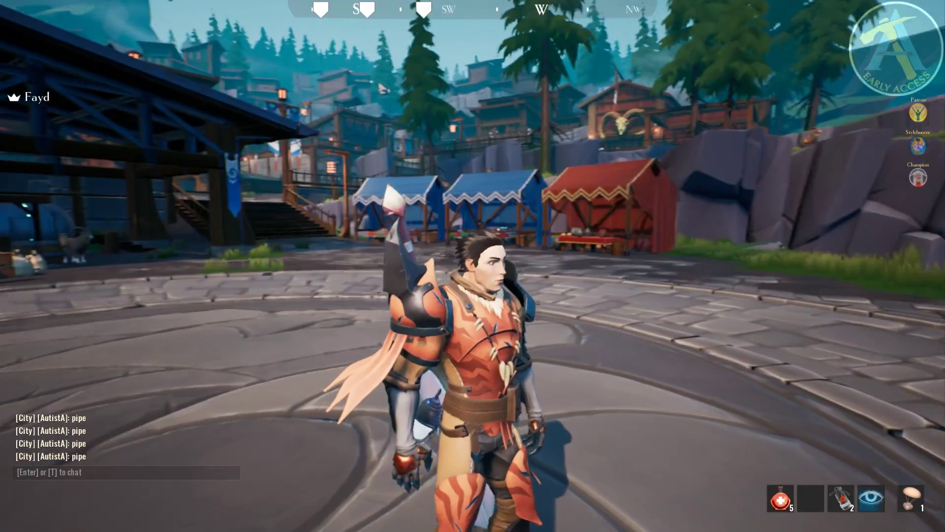
key("Escape")
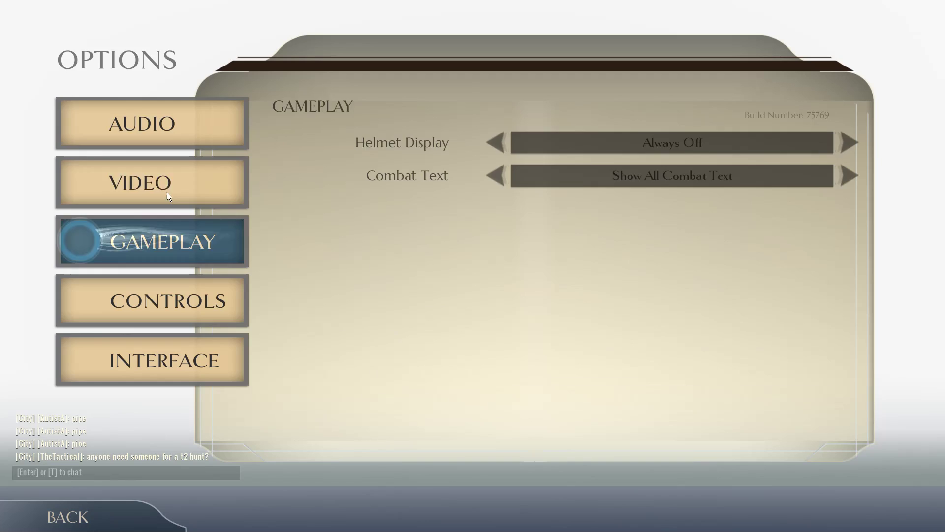
- In the Video options, switch VSYNC off
left_click(152, 182)
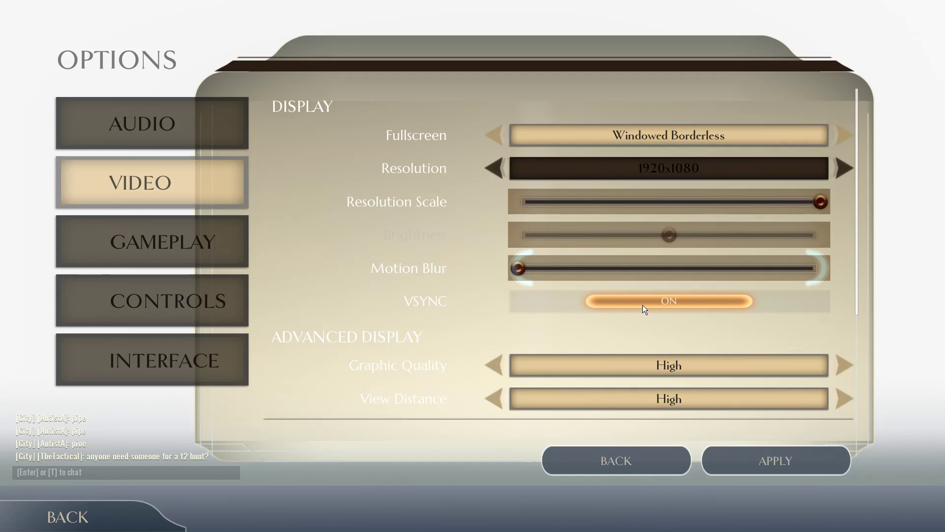
left_click(667, 301)
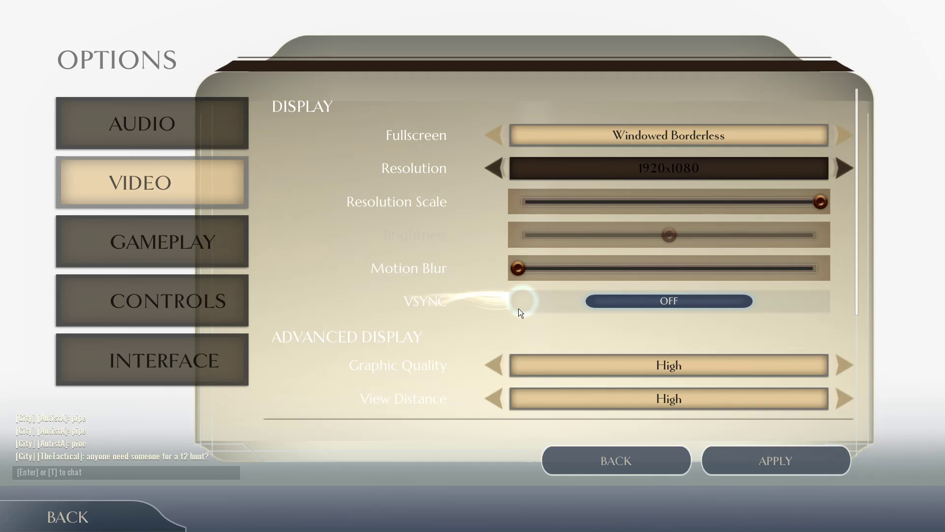
mouse_move(523, 324)
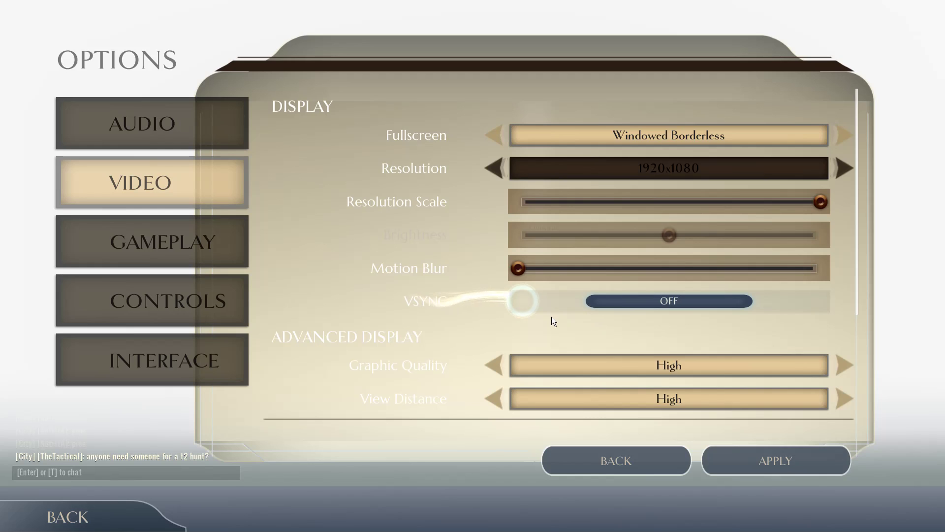
mouse_move(572, 318)
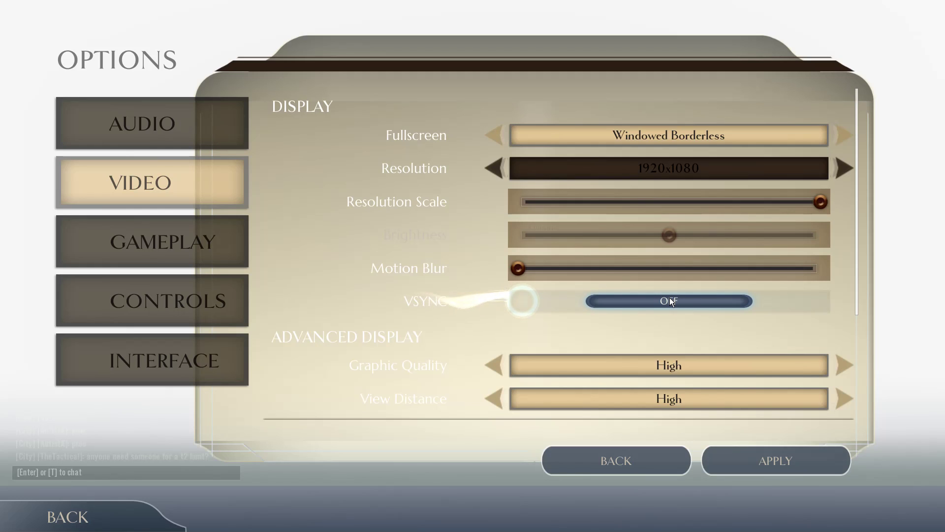
- In Advanced Display, lower the quality preset, anti-aliasing and post processing to Low
scroll("down", 3)
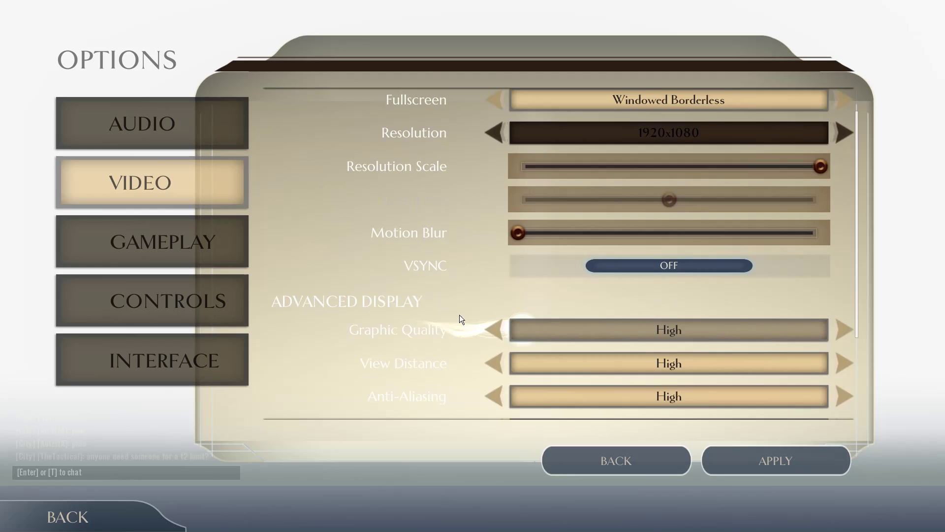
scroll("down", 3)
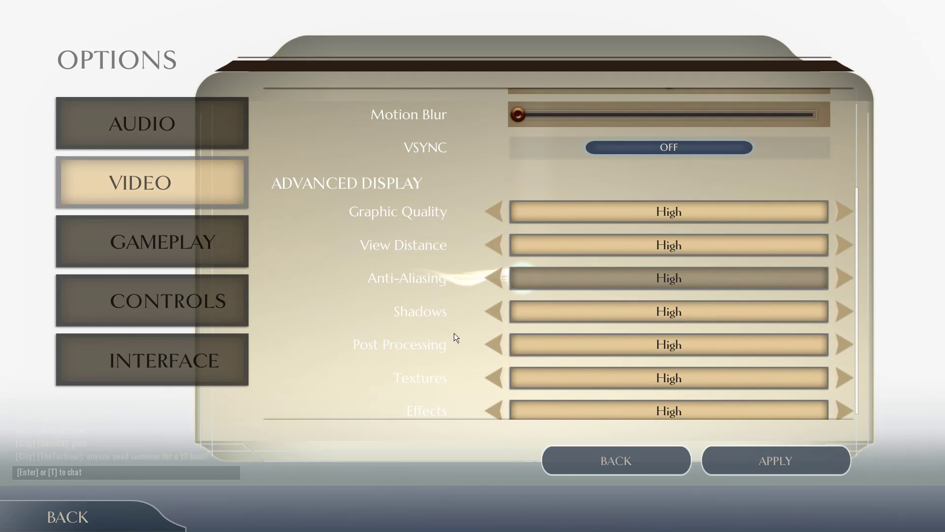
left_click(493, 203)
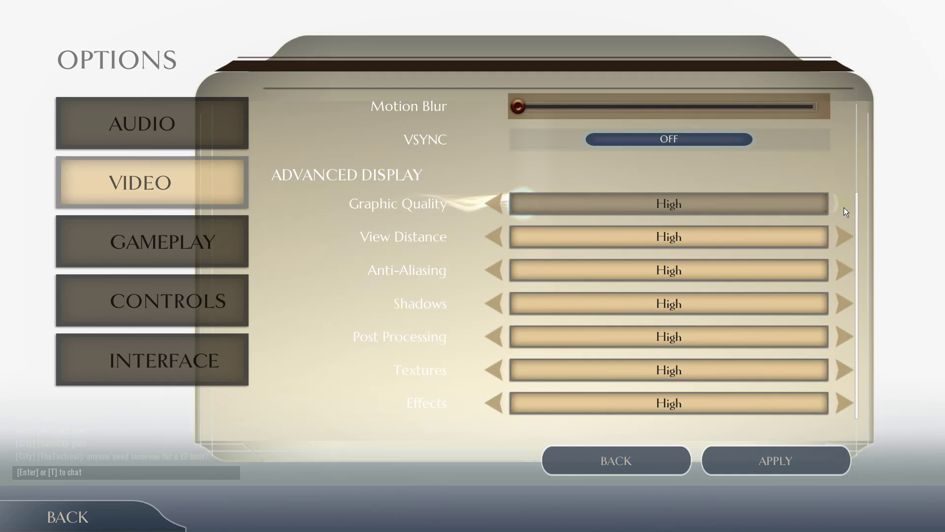
left_click(493, 204)
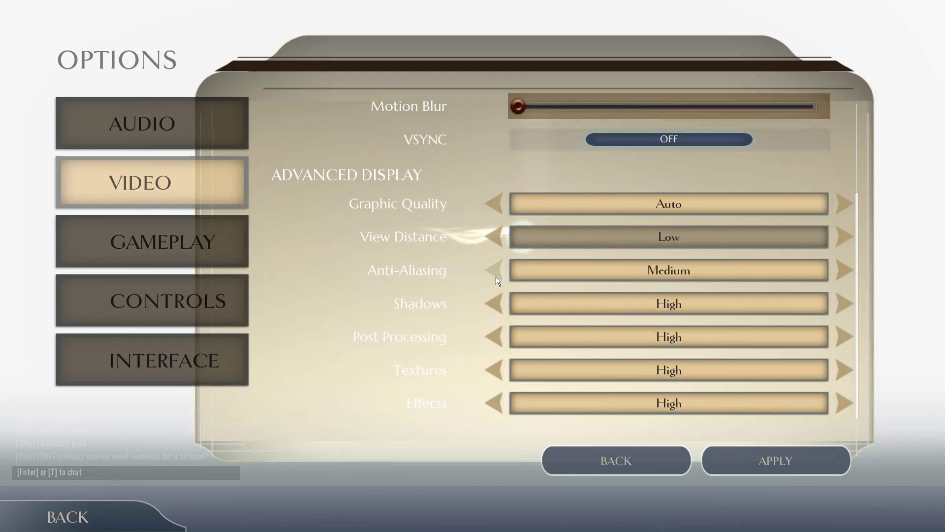
left_click(494, 336)
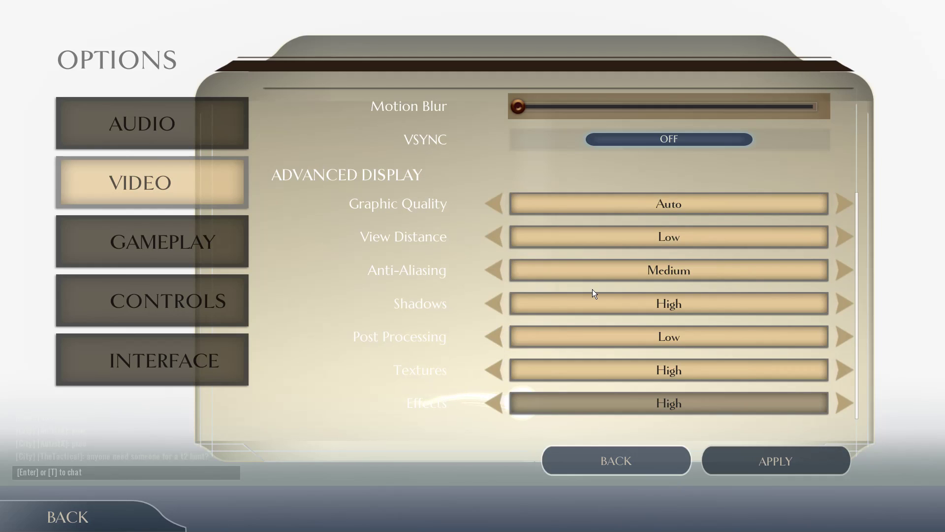
left_click(152, 241)
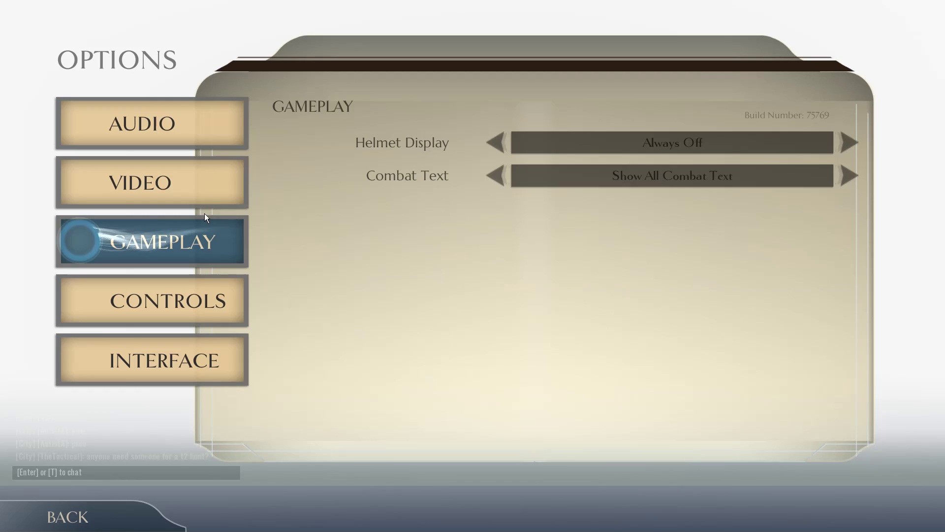
left_click(151, 182)
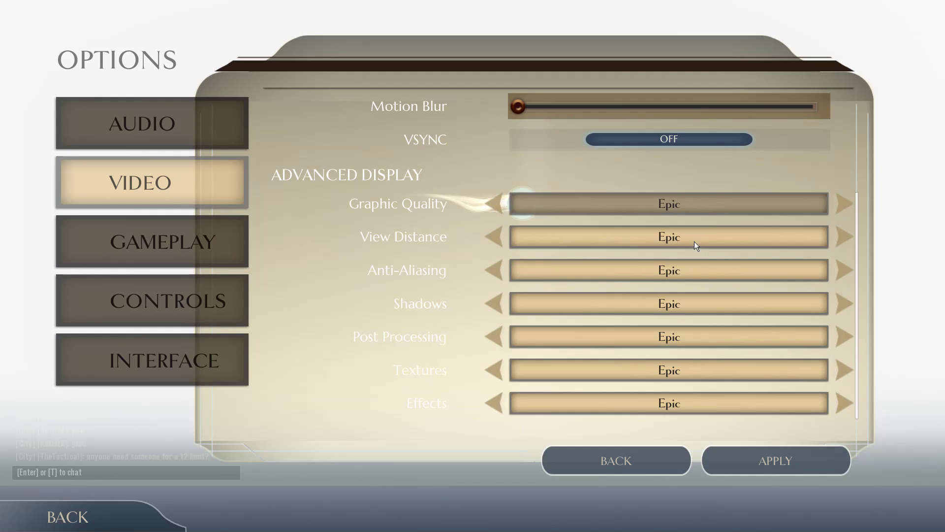
- Set Graphic Quality to Auto, adjust textures, then apply and confirm the video changes
left_click(491, 204)
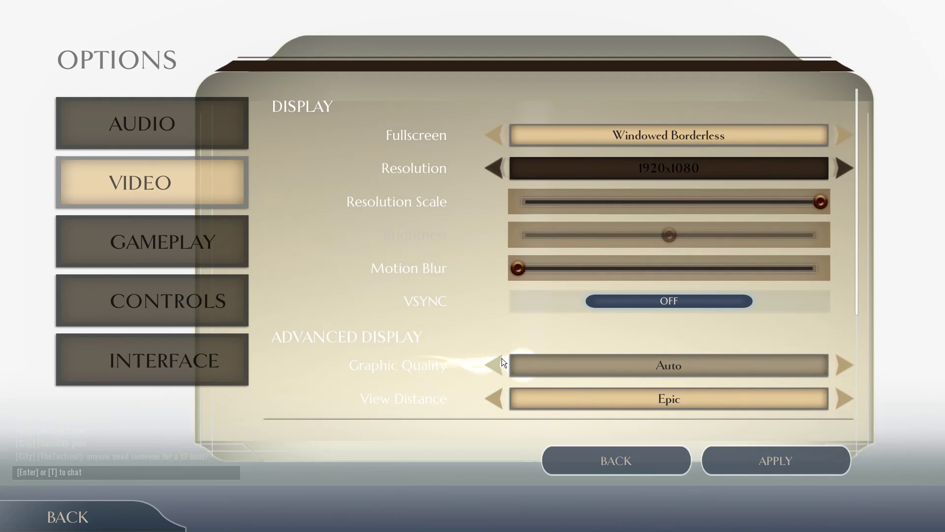
scroll("down", 3)
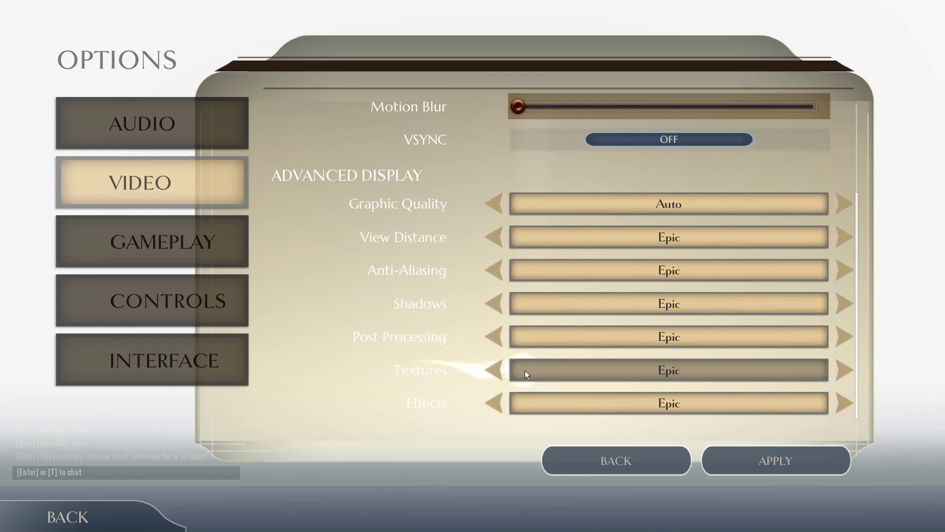
left_click(493, 203)
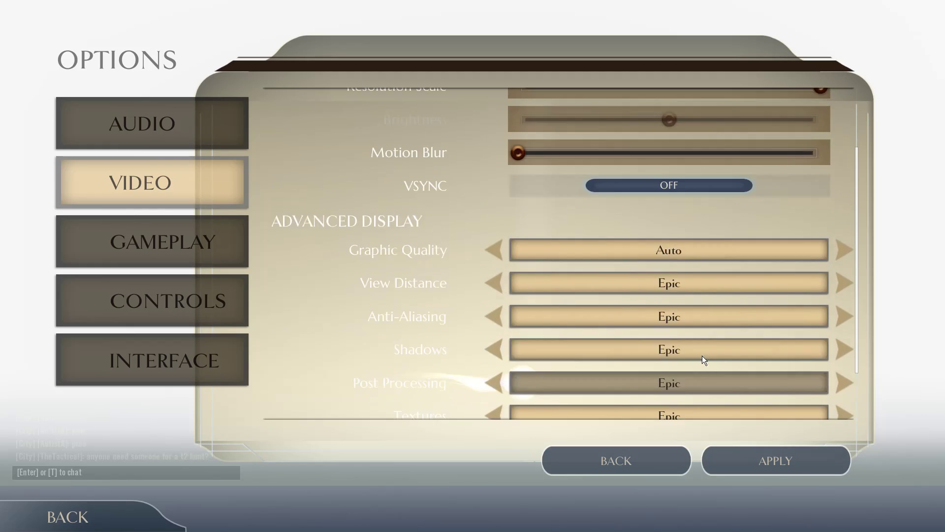
left_click(775, 459)
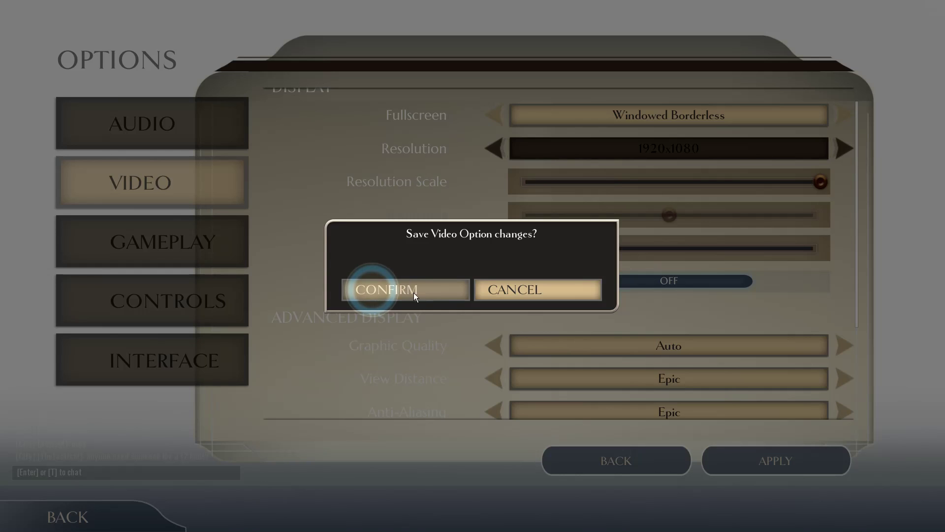
left_click(387, 290)
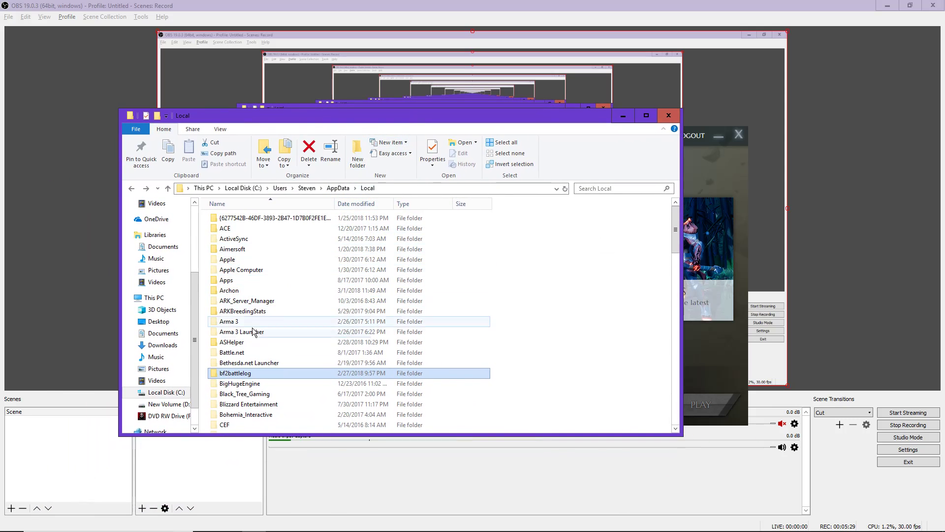
- Browse AppData Local > Archon > Saved > Config > WindowsClient to reach GameUserSettings.ini
double_click(229, 289)
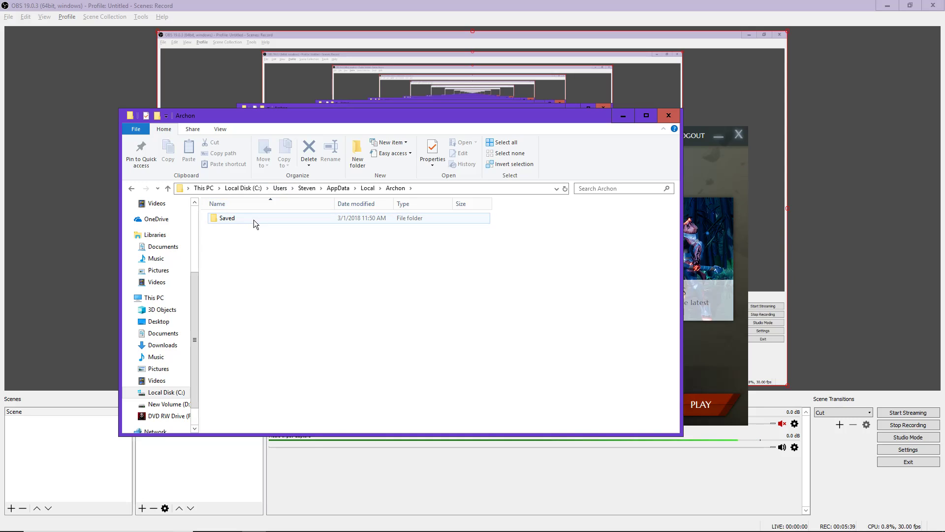
mouse_move(261, 226)
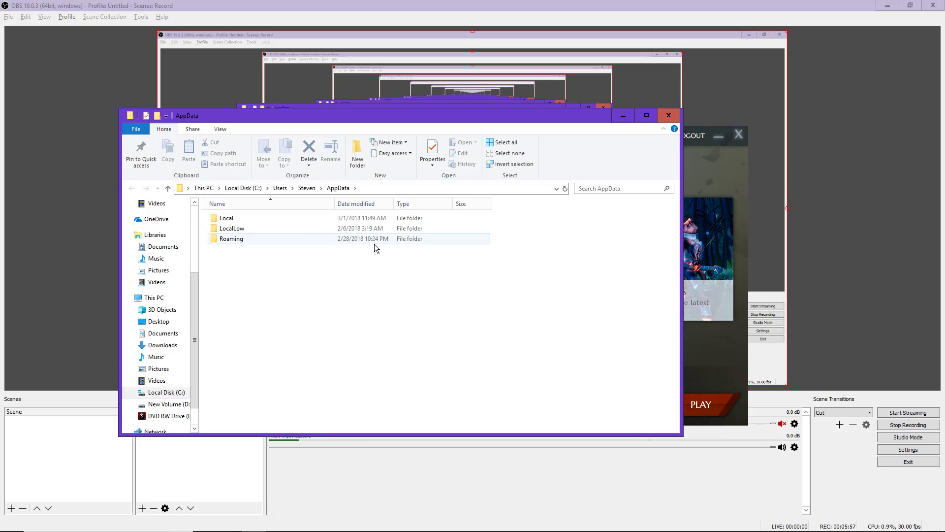
double_click(227, 217)
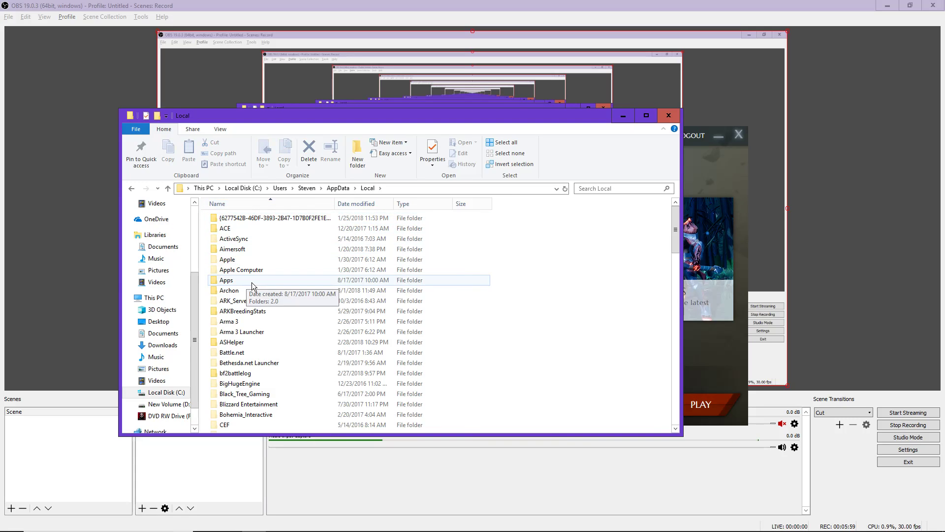
double_click(230, 290)
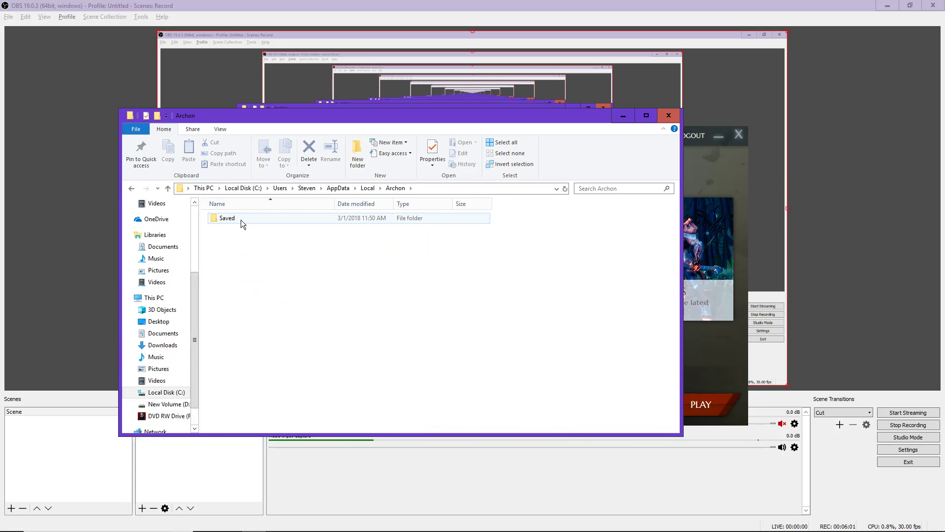
double_click(228, 217)
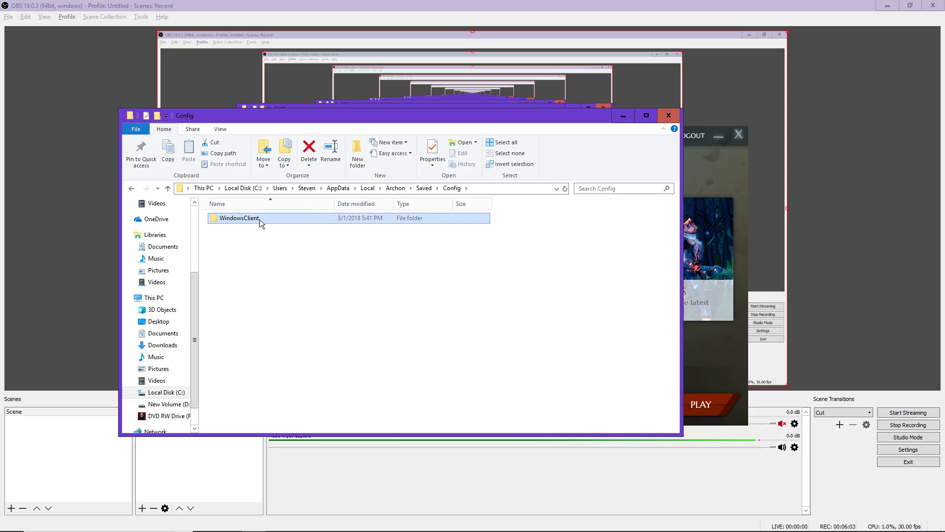
double_click(244, 279)
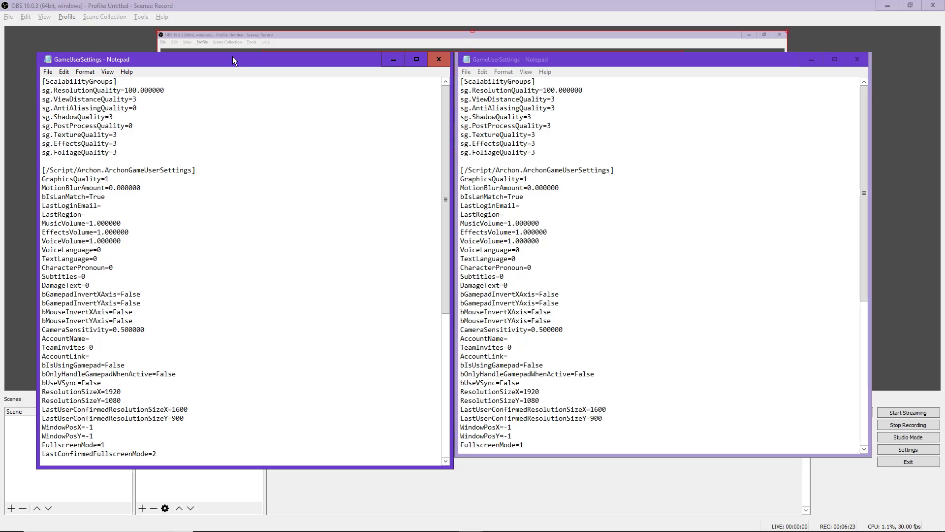
- Compare both GameUserSettings copies, keep AntiAliasingQuality=0 and PostProcessQuality=0, close the unedited copy
left_click(136, 99)
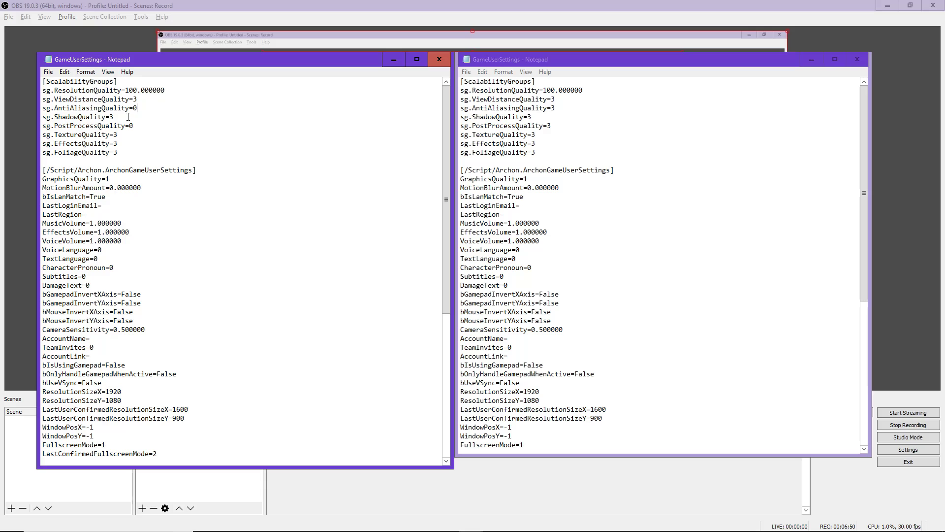
mouse_move(138, 125)
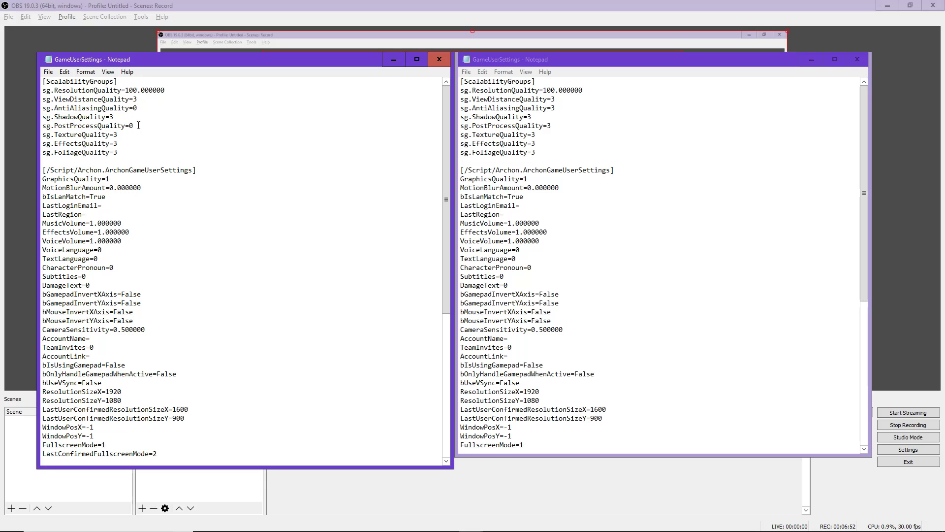
double_click(95, 144)
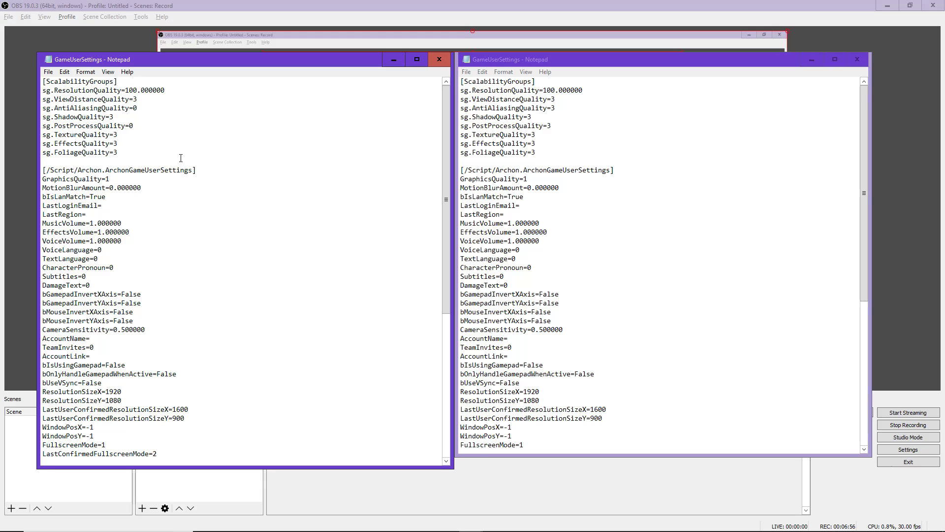
mouse_move(570, 217)
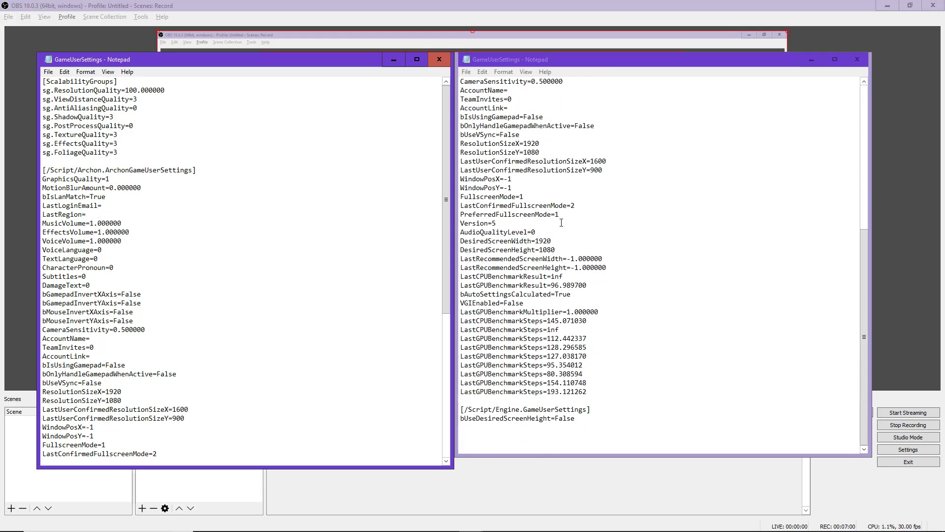
scroll("down", 3)
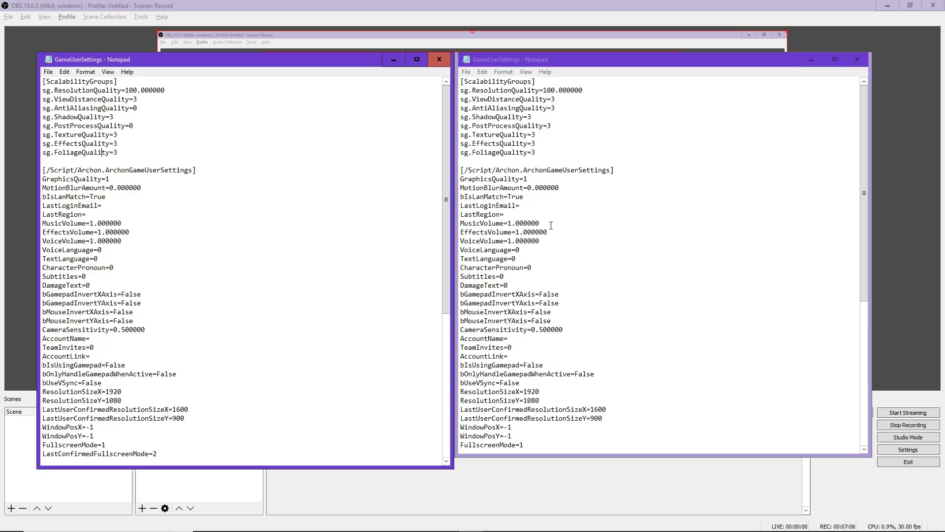
mouse_move(256, 213)
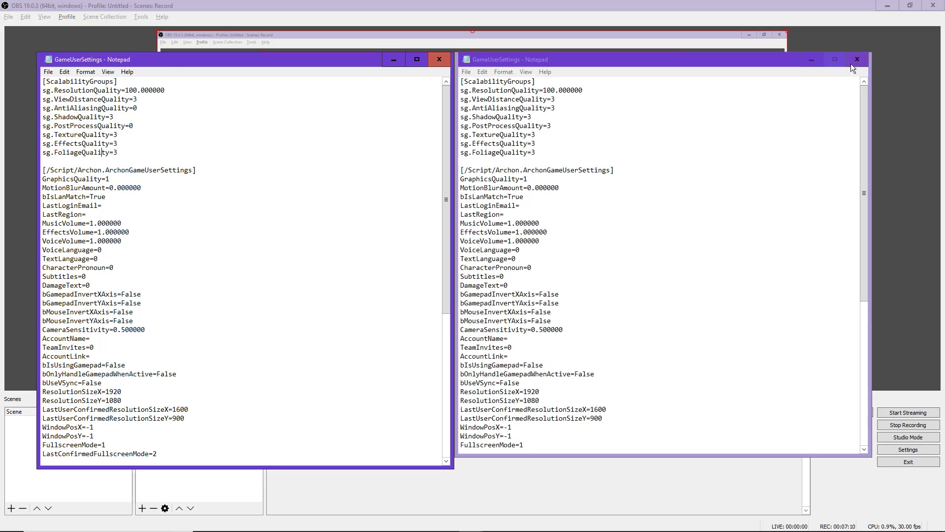
left_click(64, 72)
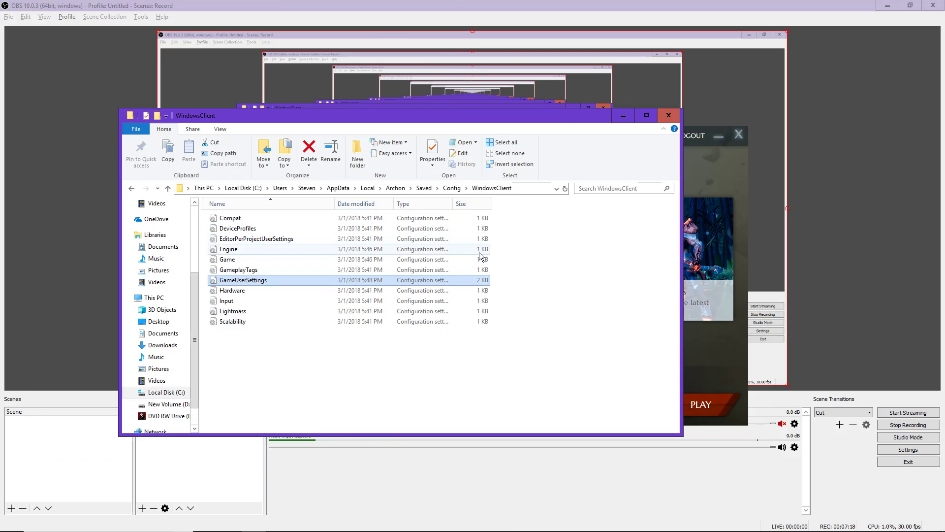
mouse_move(244, 280)
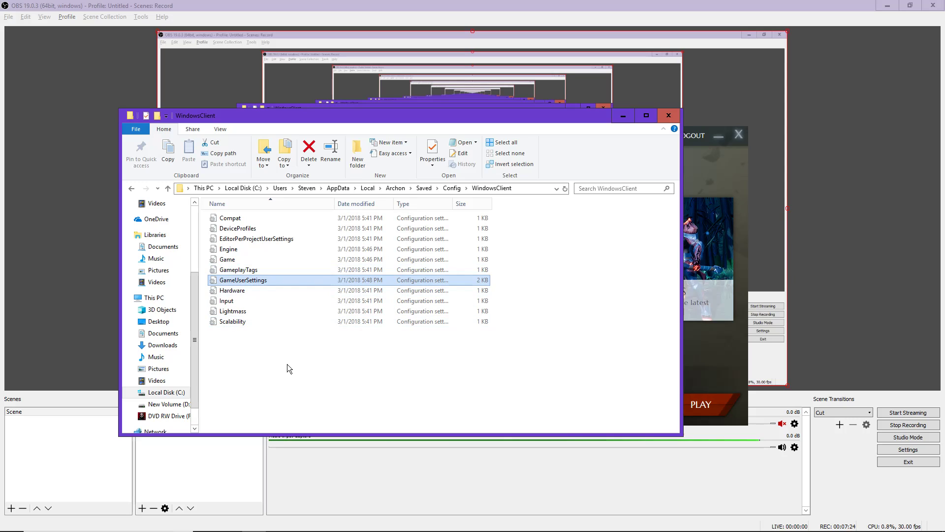
mouse_move(278, 284)
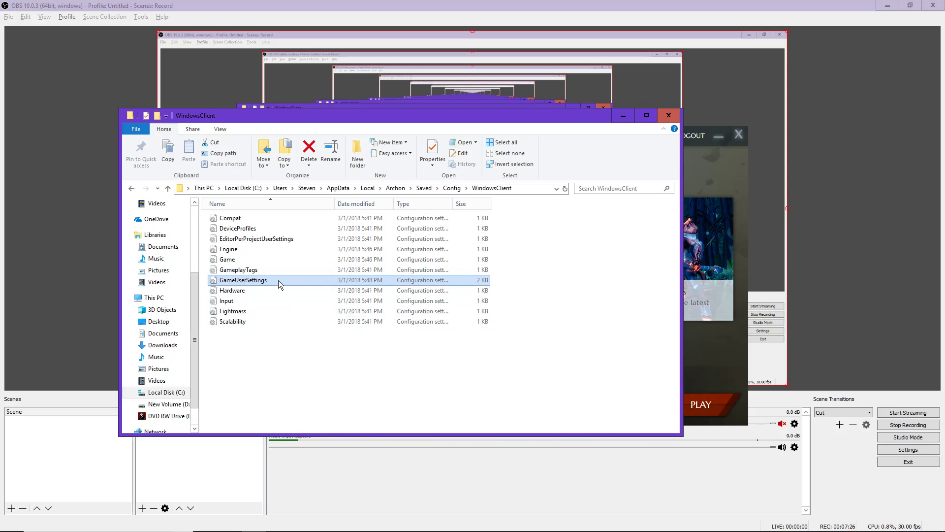
- Reopen GameUserSettings to verify the saved values and set the file read-only from its options
double_click(243, 280)
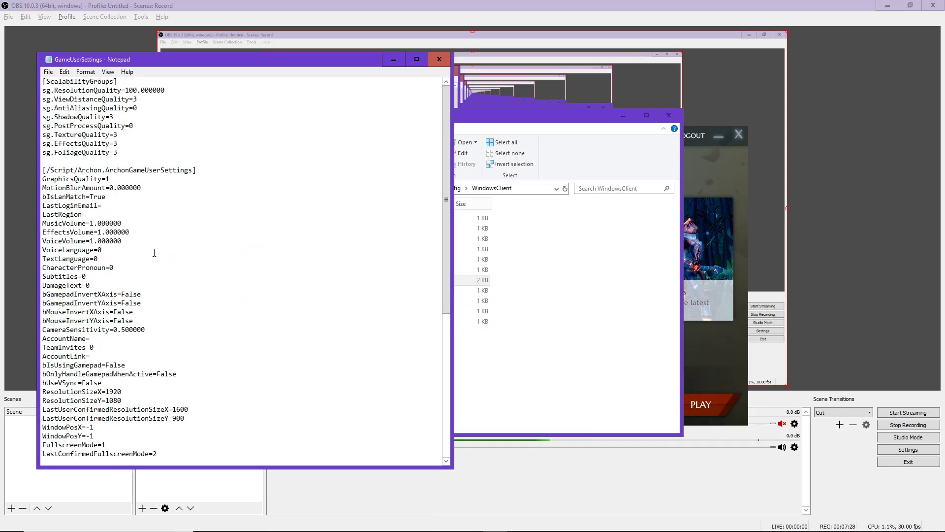
double_click(105, 179)
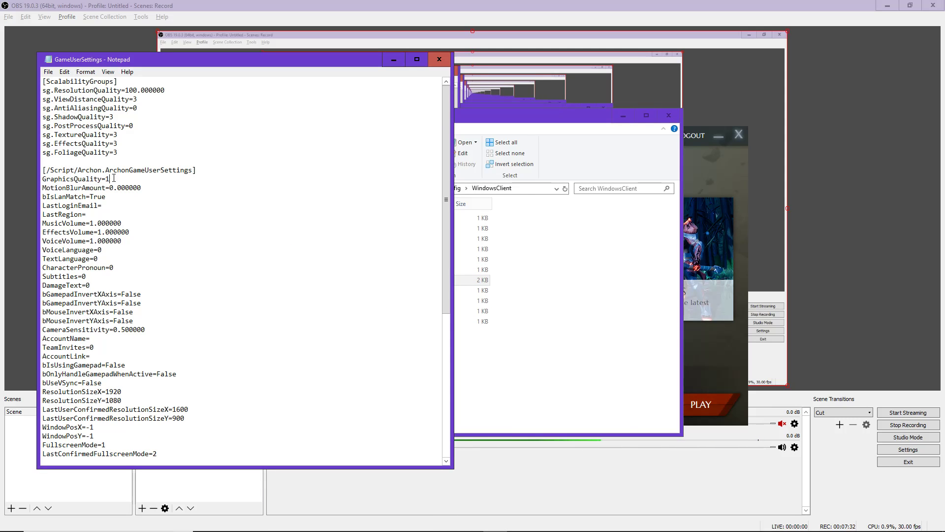
double_click(74, 179)
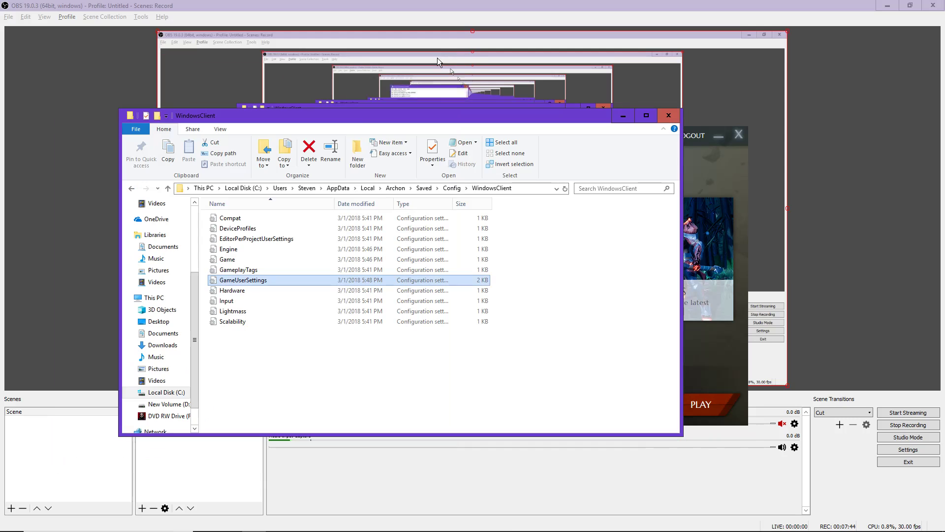
right_click(243, 280)
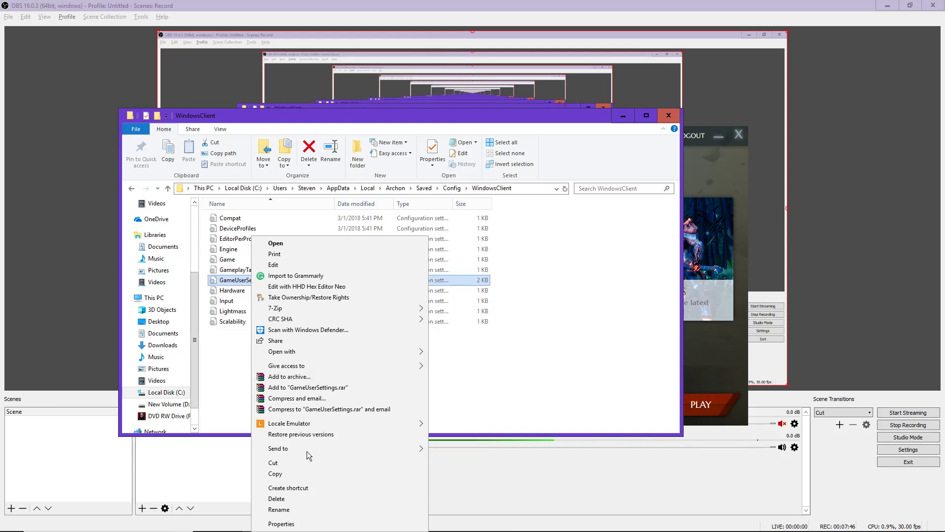
left_click(280, 523)
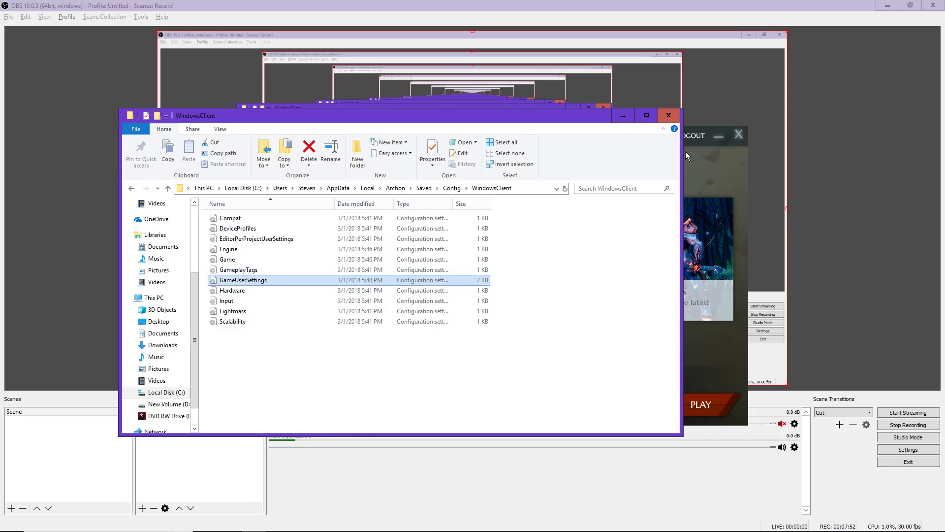
- Check GameUserSettings once more, close Notepad and minimize the config folder window
double_click(244, 280)
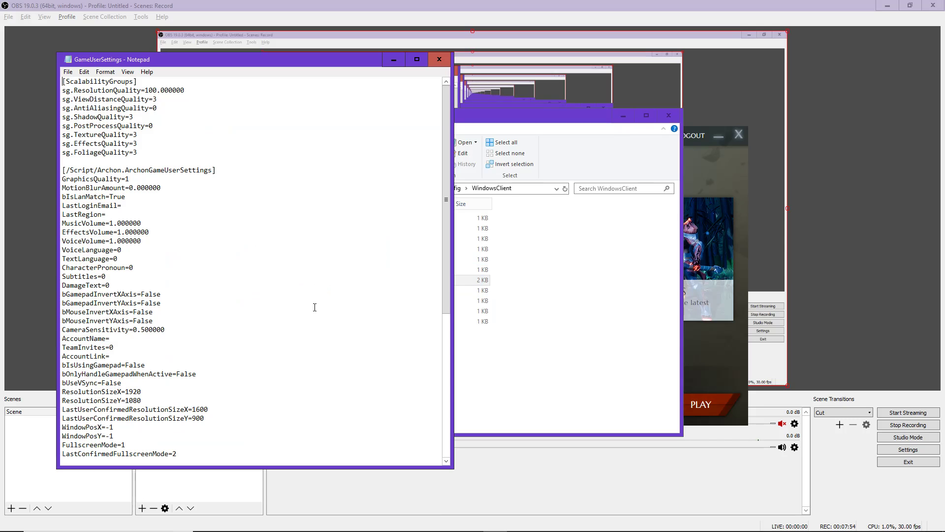
right_click(235, 279)
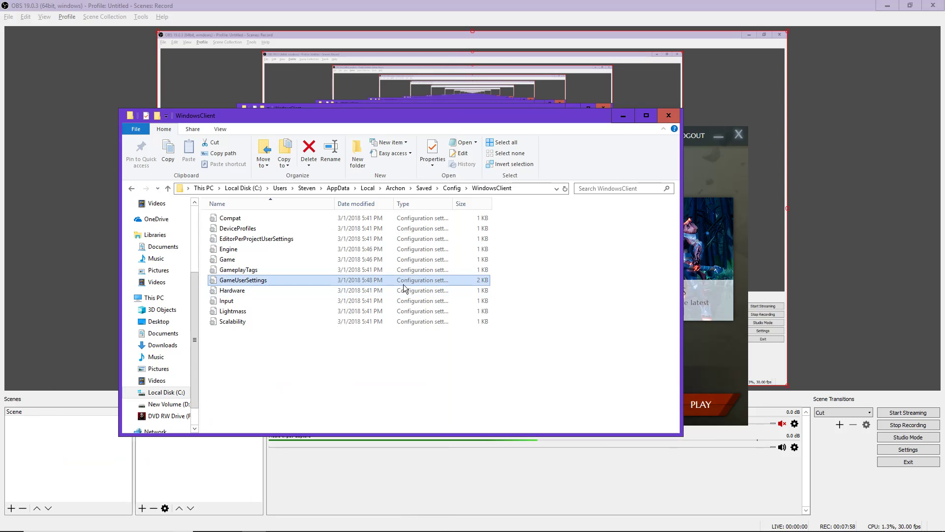
mouse_move(281, 282)
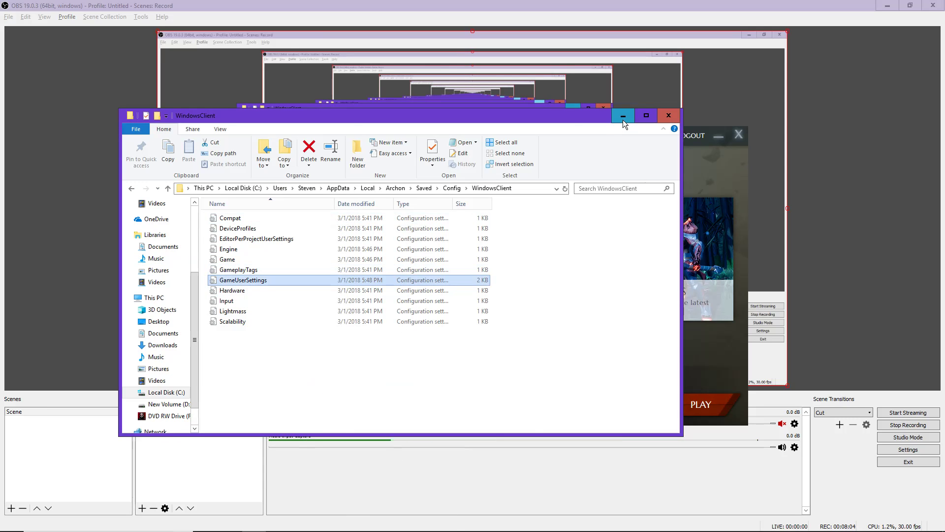
left_click(623, 115)
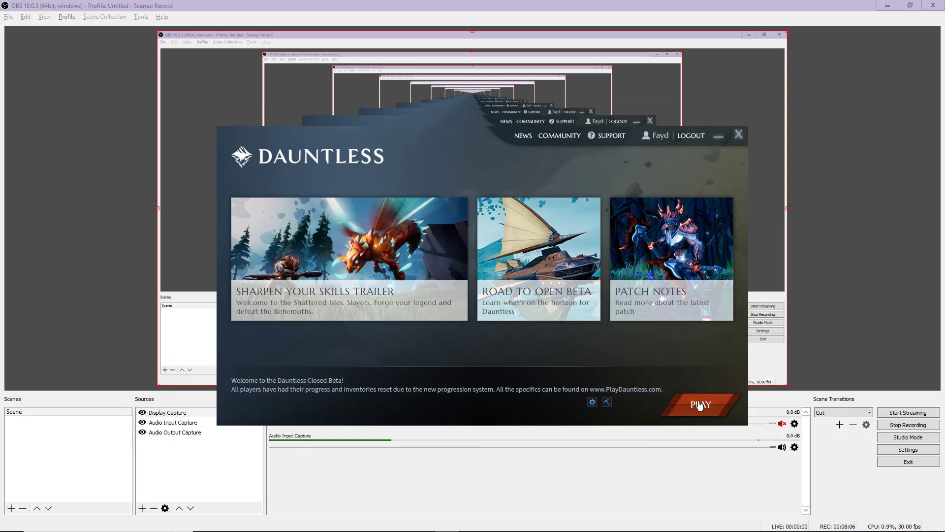
- Launch Dauntless from the launcher and wait for the Early Access welcome notice
left_click(700, 405)
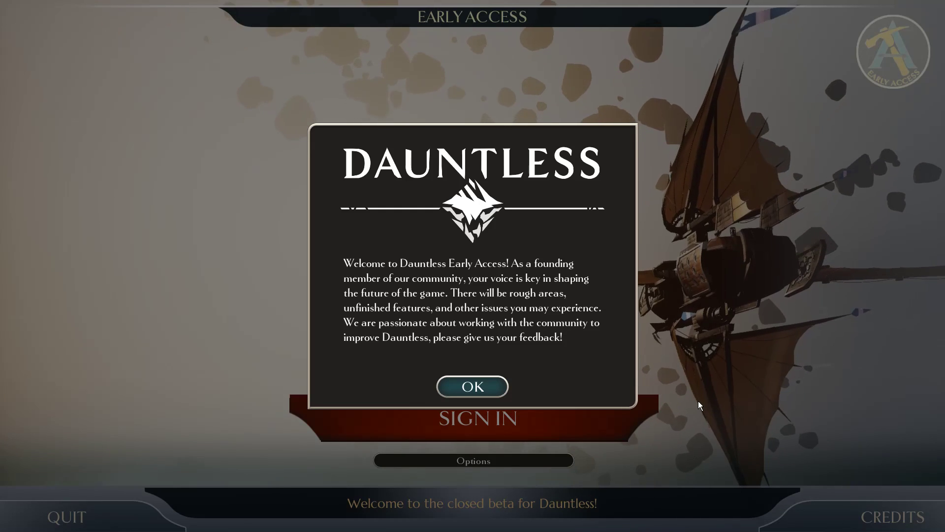
- Dismiss the welcome notice, review the Video page showing Anti-Aliasing and Post Processing Low, then view the Interface page
left_click(472, 386)
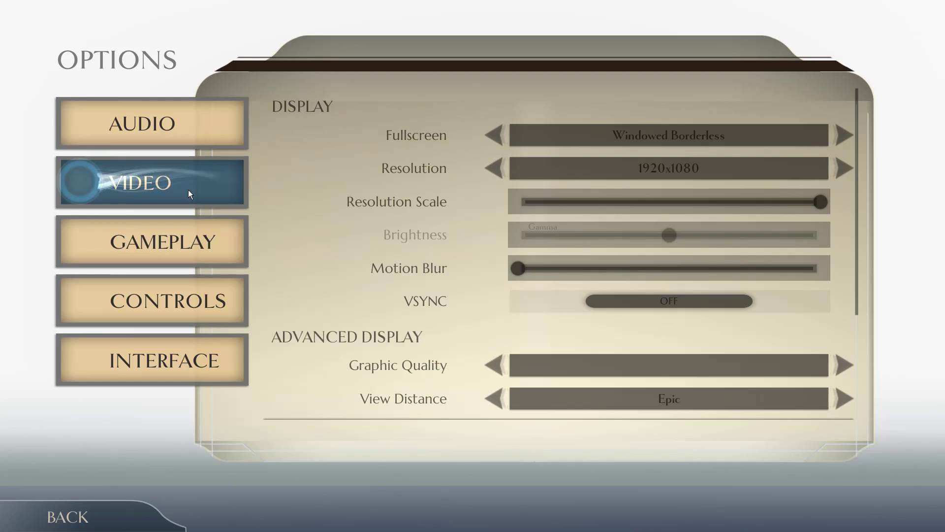
scroll("down", 3)
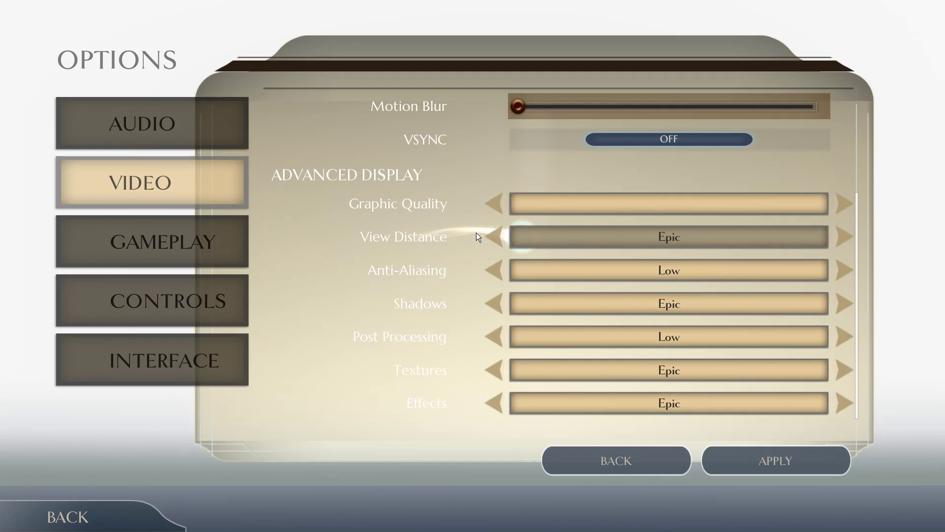
mouse_move(634, 394)
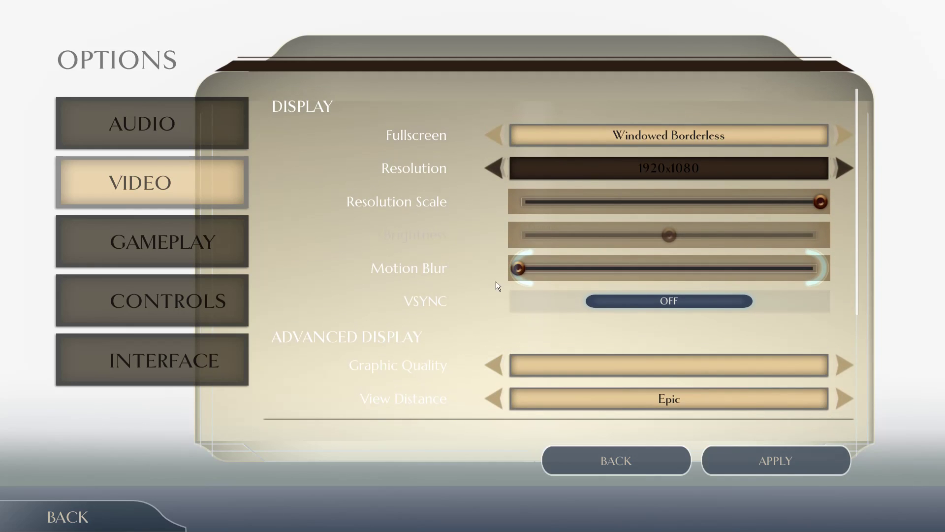
scroll("down", 3)
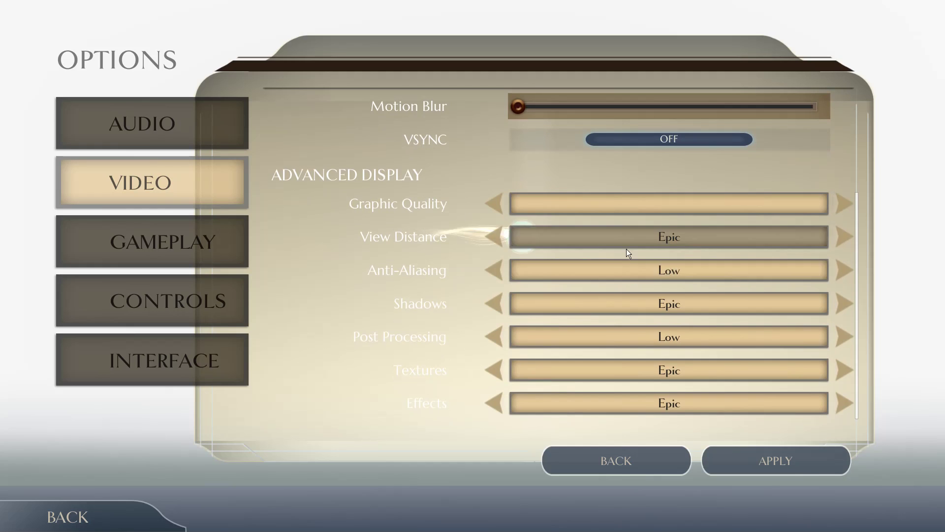
left_click(152, 359)
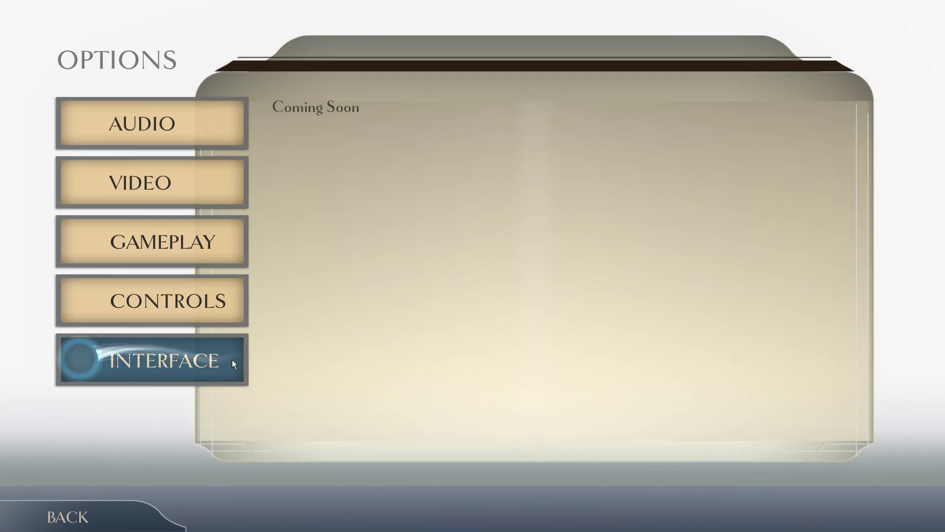